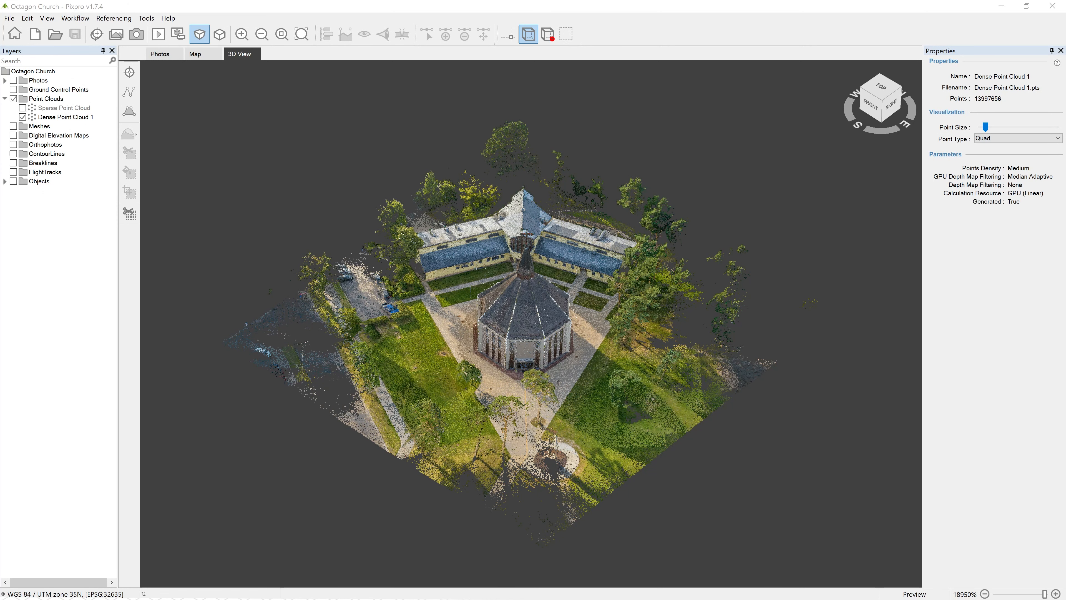
{"action": "mouse_move", "coordinate": [147, 256]}
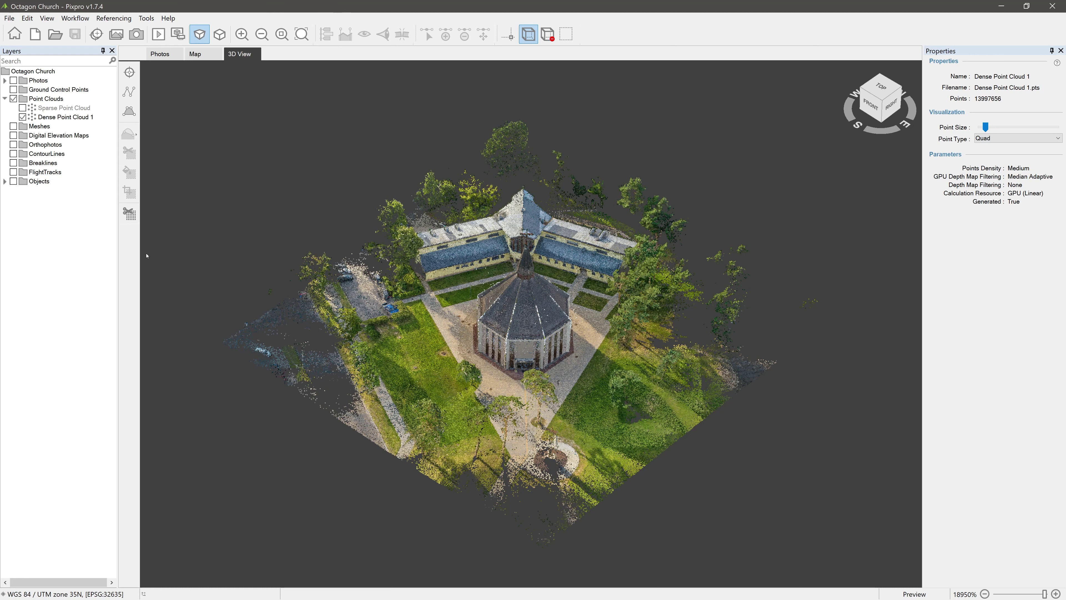
{"action": "mouse_move", "coordinate": [154, 293]}
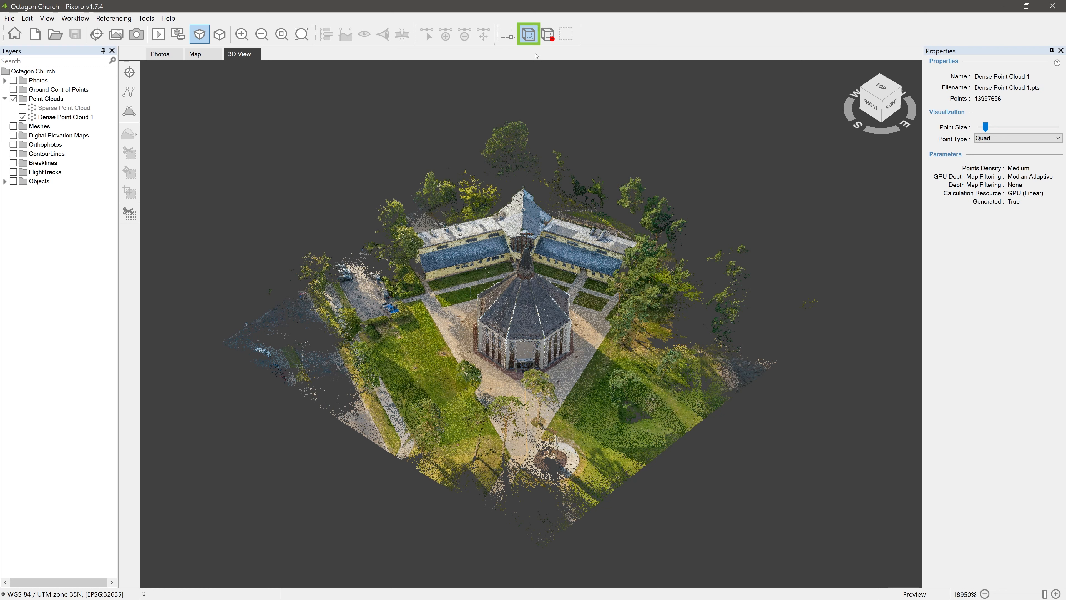
{"action": "mouse_move", "coordinate": [529, 35]}
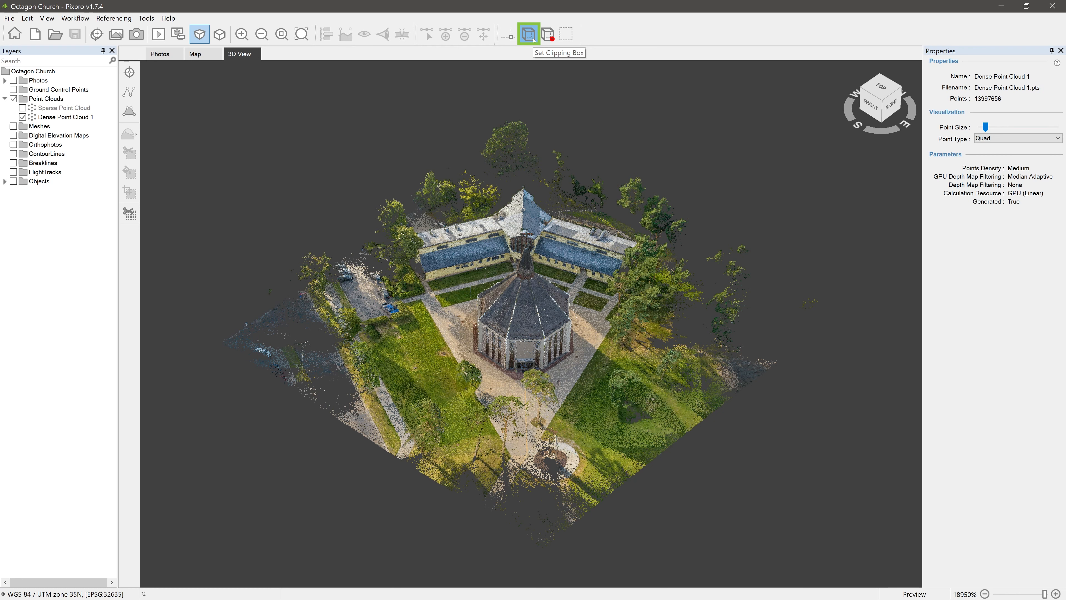
- Start a clipping box on the point cloud and rotate it, leaving yaw near 89.8° around the church
{"action": "left_click", "coordinate": [528, 36]}
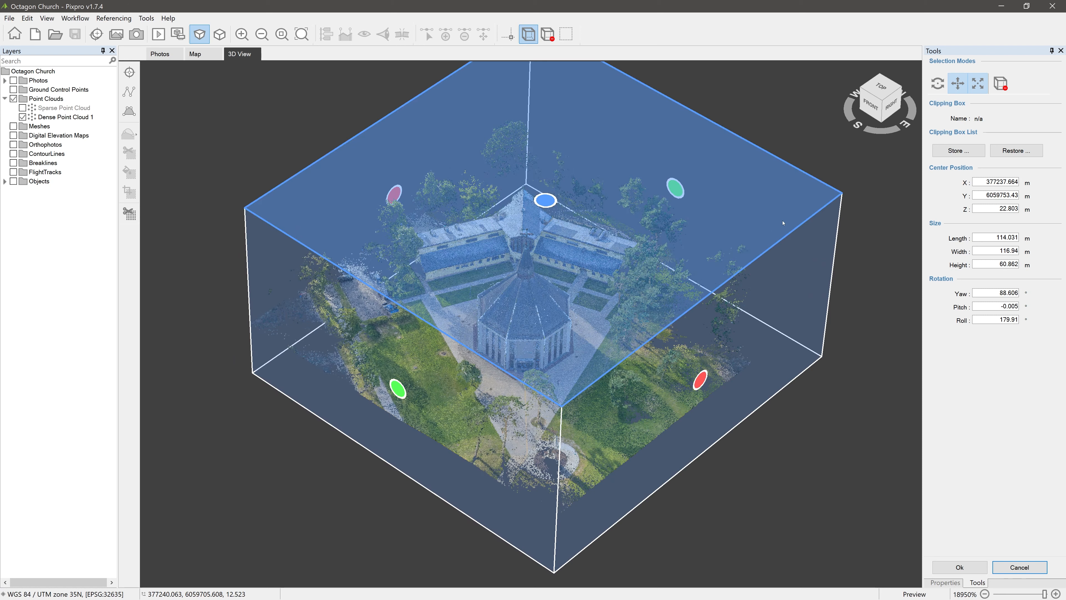
{"action": "left_click", "coordinate": [937, 83]}
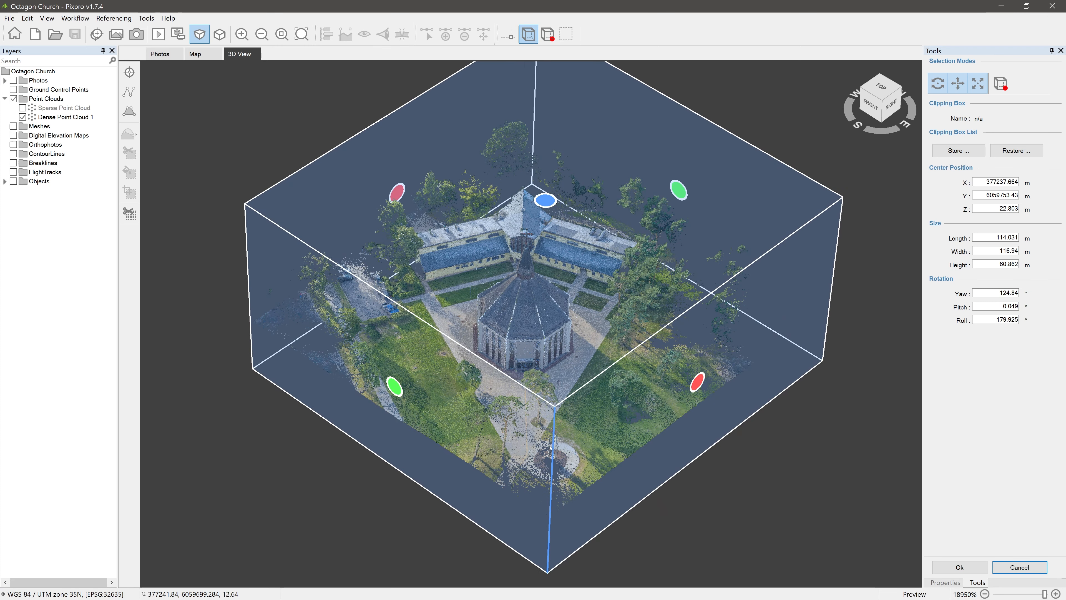
{"action": "left_click", "coordinate": [1000, 83]}
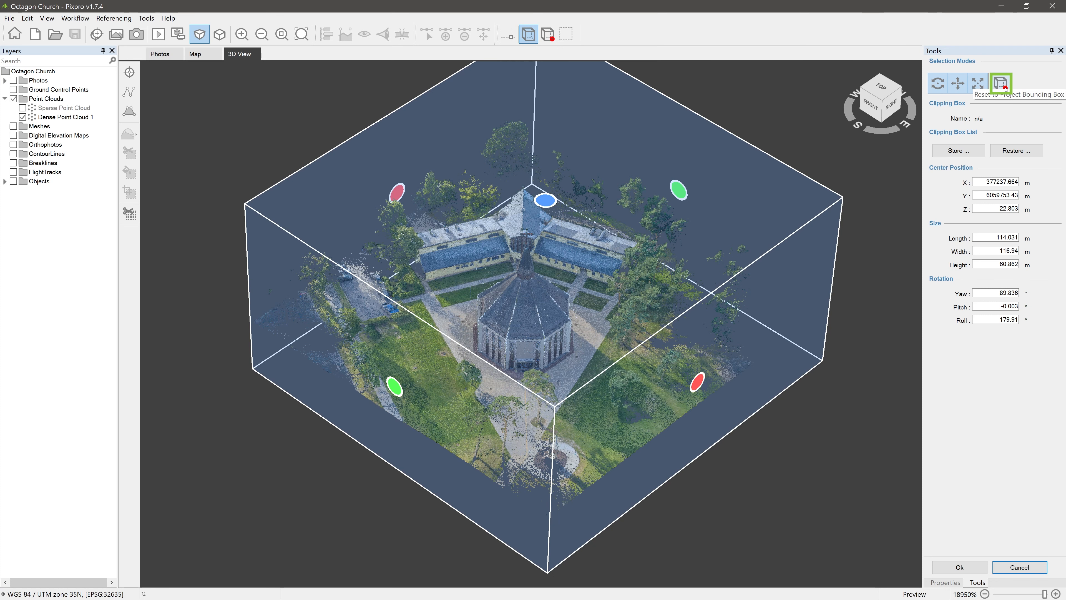
- Reset the clipping box to the project bounds, zoom to extents, and bring up the saved clipping boxes
{"action": "left_click", "coordinate": [1000, 83]}
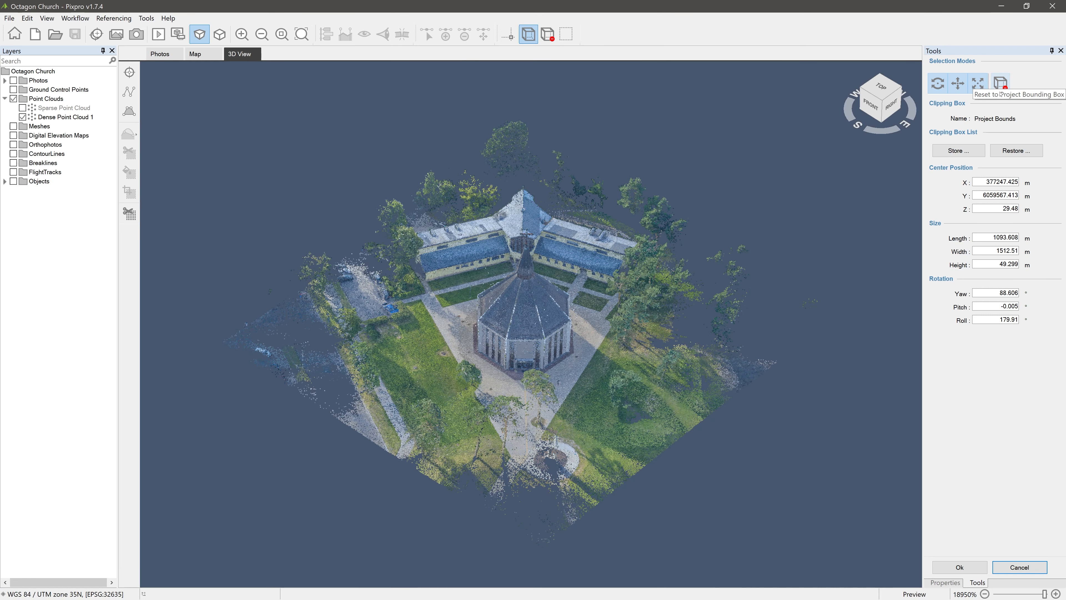
{"action": "left_click", "coordinate": [1000, 84]}
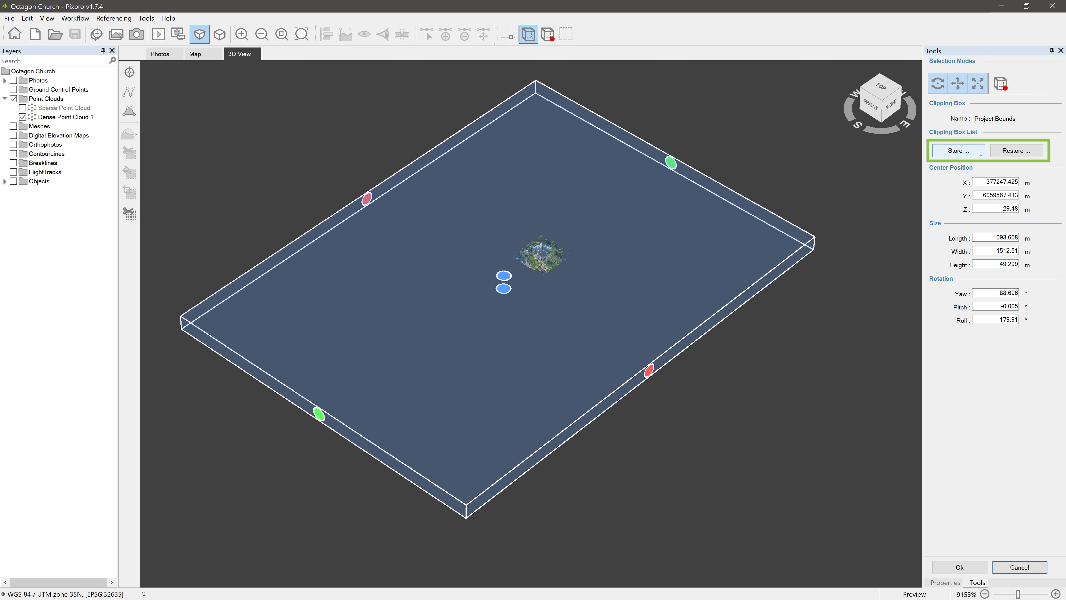
{"action": "left_click", "coordinate": [1016, 150]}
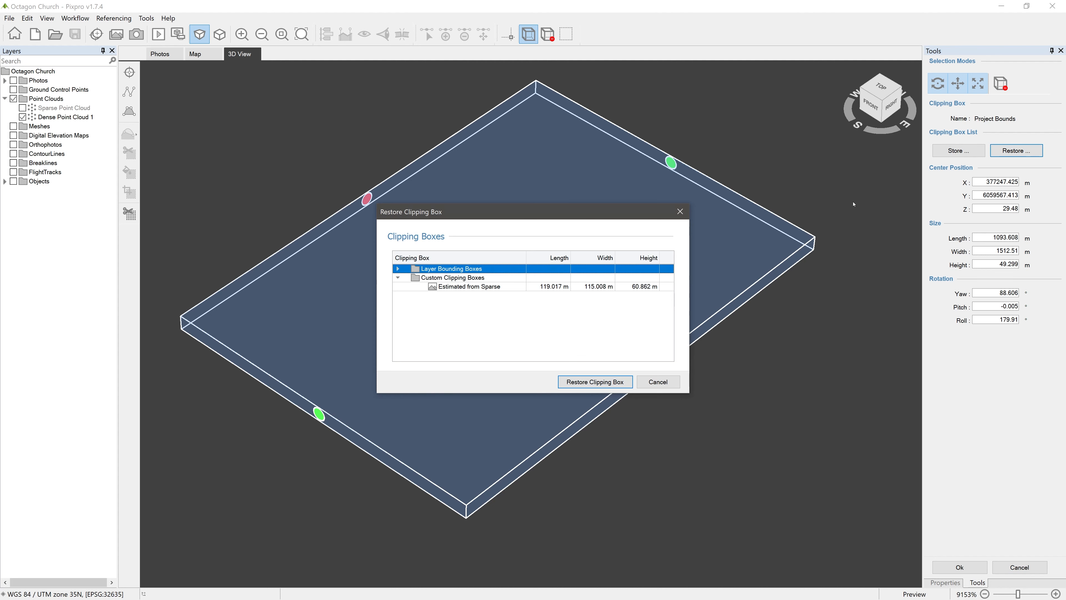
- Restore the 'Estimated from Sparse' box so it tightly encloses the octagon church at roughly 45° yaw
{"action": "left_click", "coordinate": [470, 287]}
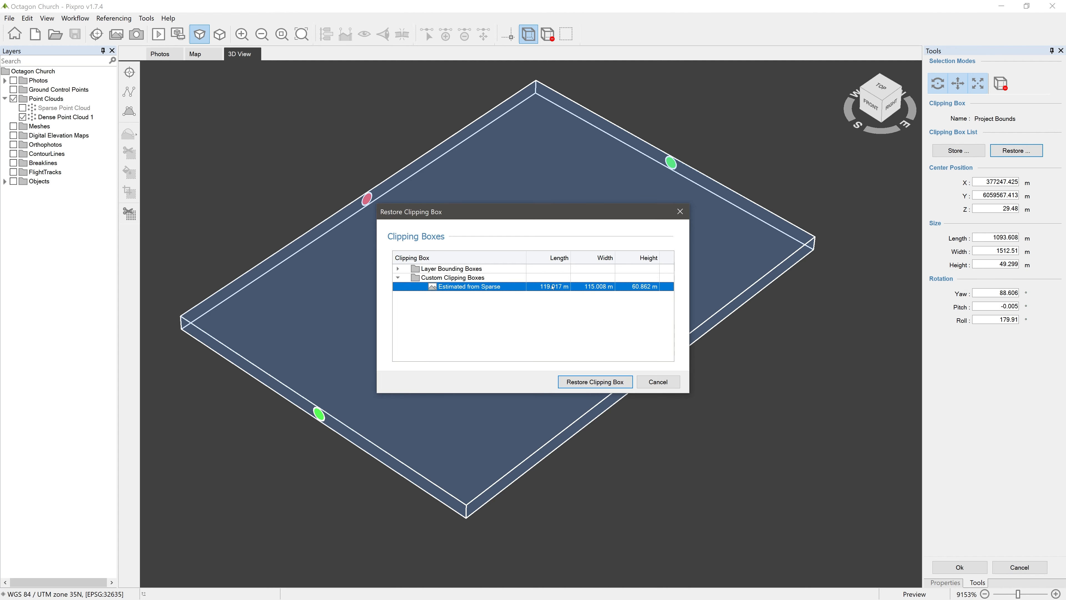
{"action": "mouse_move", "coordinate": [608, 357]}
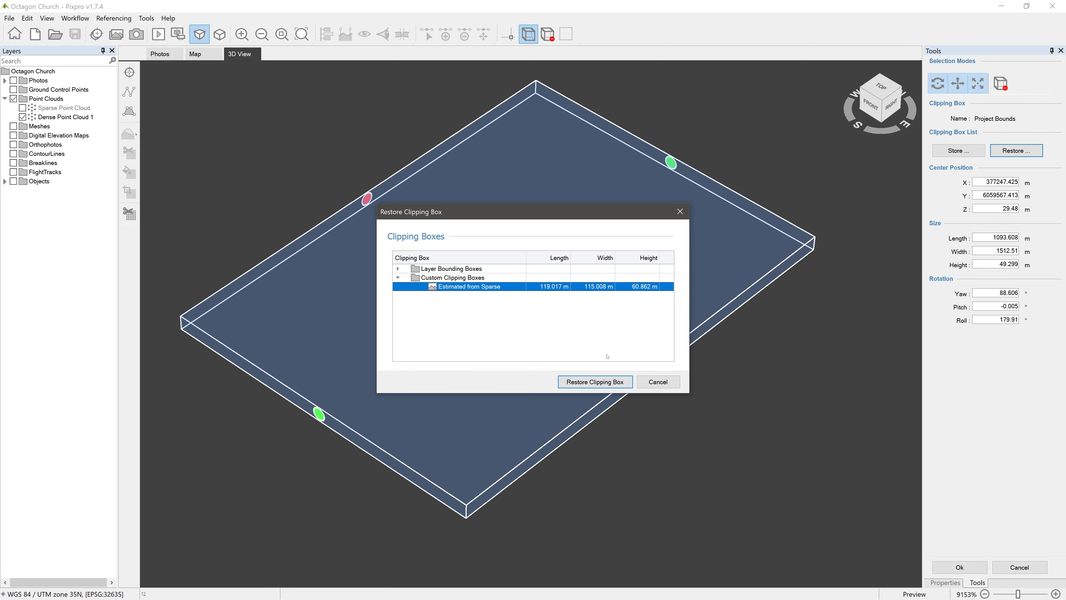
{"action": "left_click", "coordinate": [595, 382]}
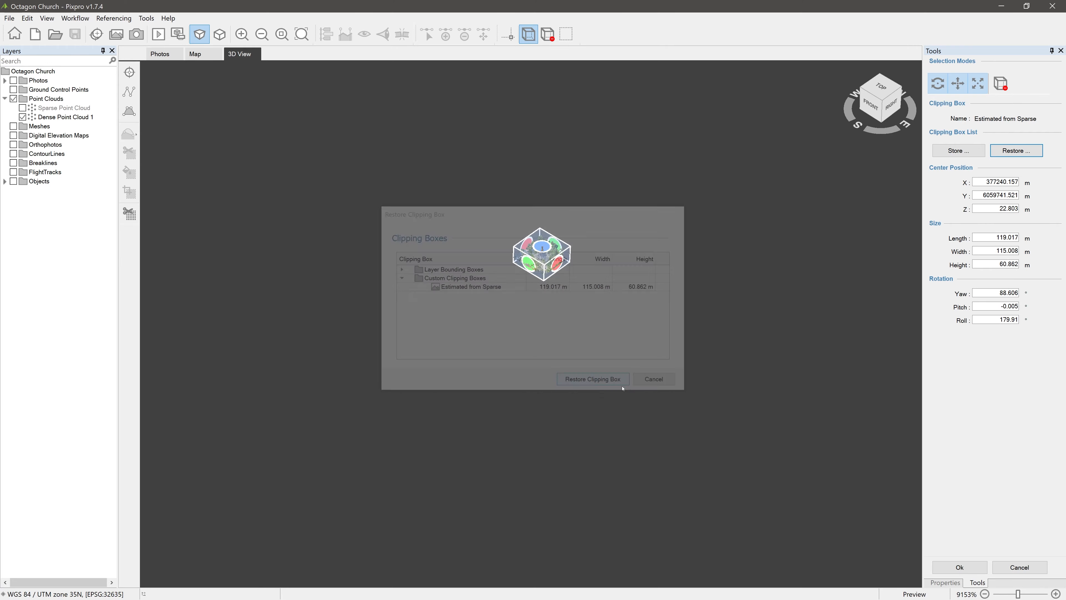
{"action": "left_click", "coordinate": [592, 379]}
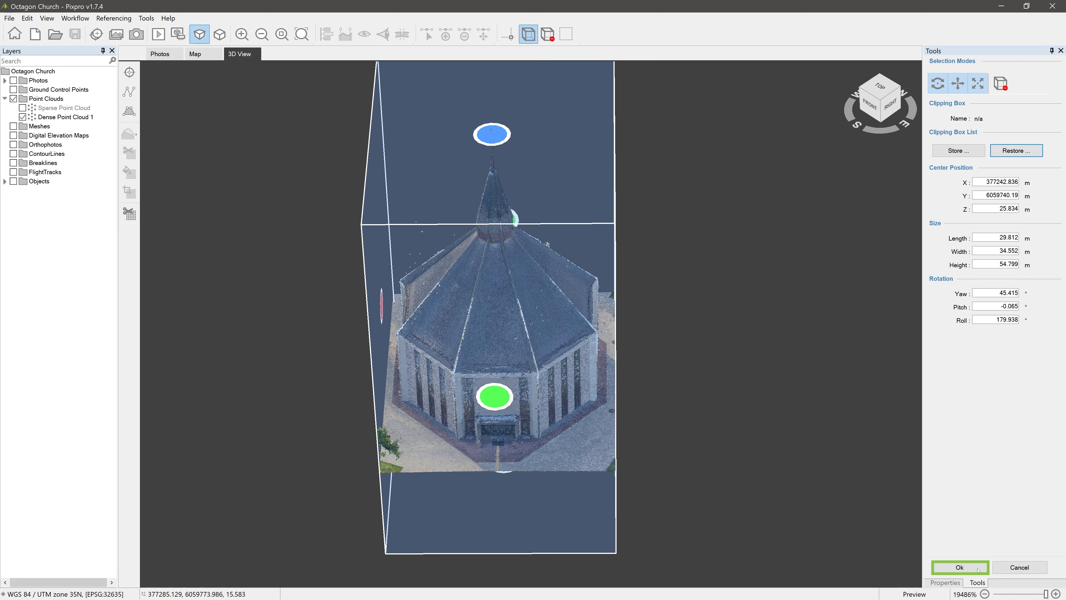
- Apply the clipping box so only the octagon church and its pavement stay displayed
{"action": "left_click", "coordinate": [960, 568]}
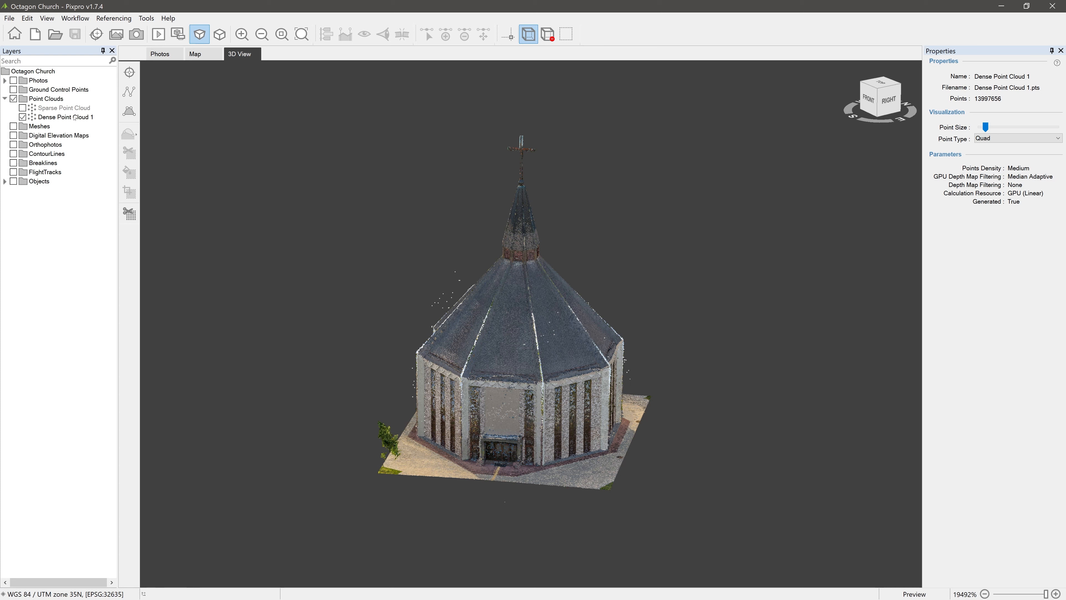
- Crop Dense Point Cloud 1 to the clipping box as a layer copy and start processing
{"action": "right_click", "coordinate": [65, 117]}
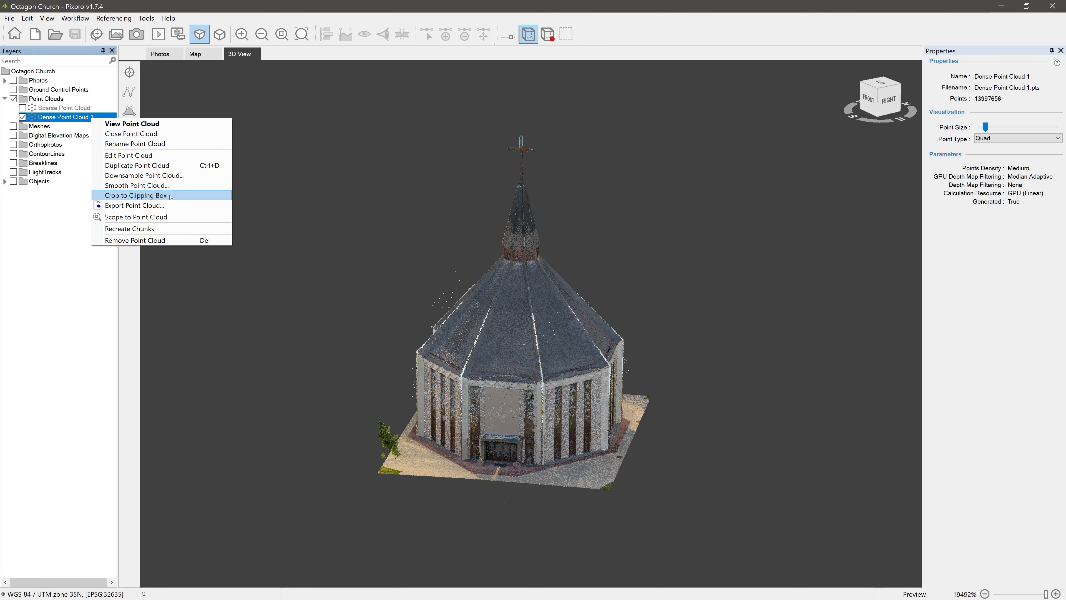
{"action": "left_click", "coordinate": [135, 195]}
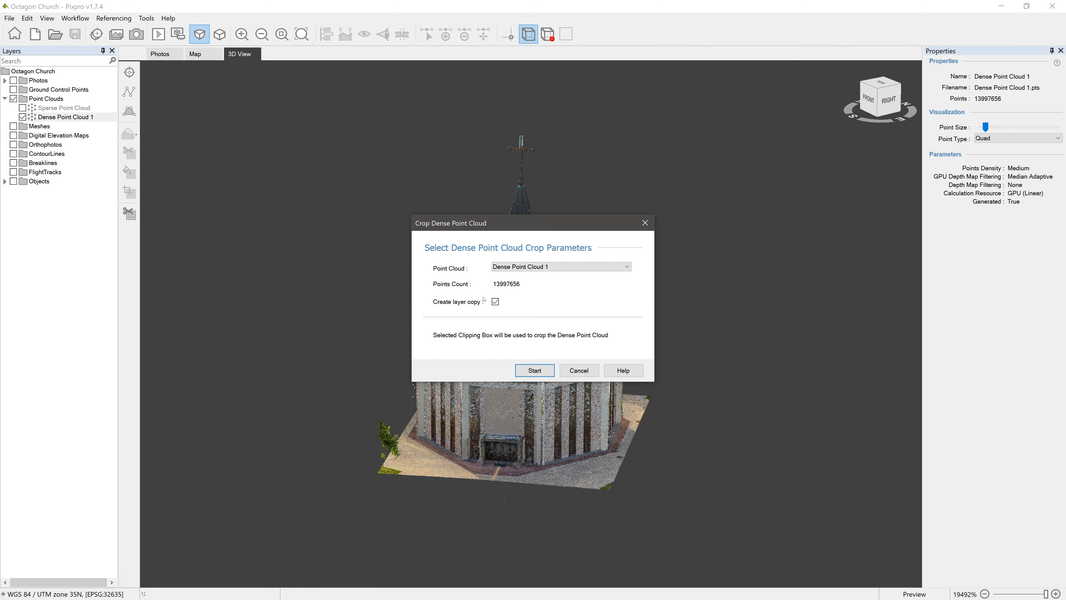
{"action": "left_click", "coordinate": [535, 371]}
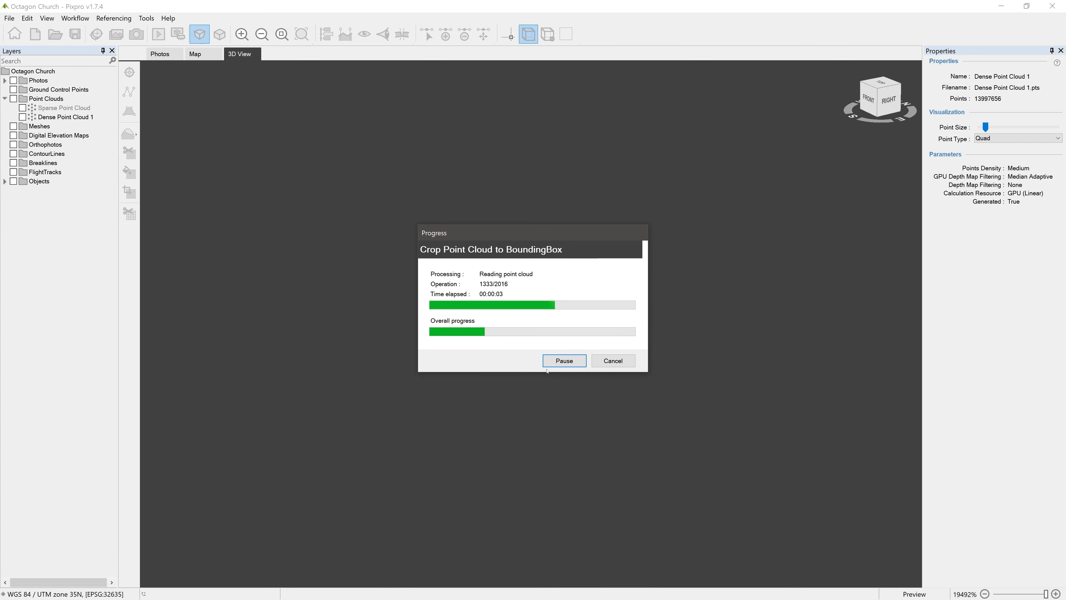